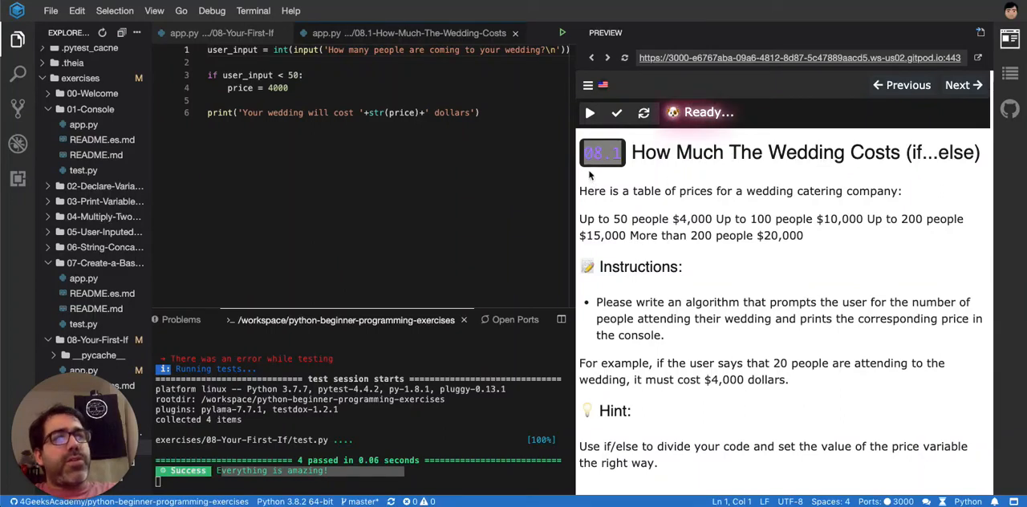
mouse_move(641, 223)
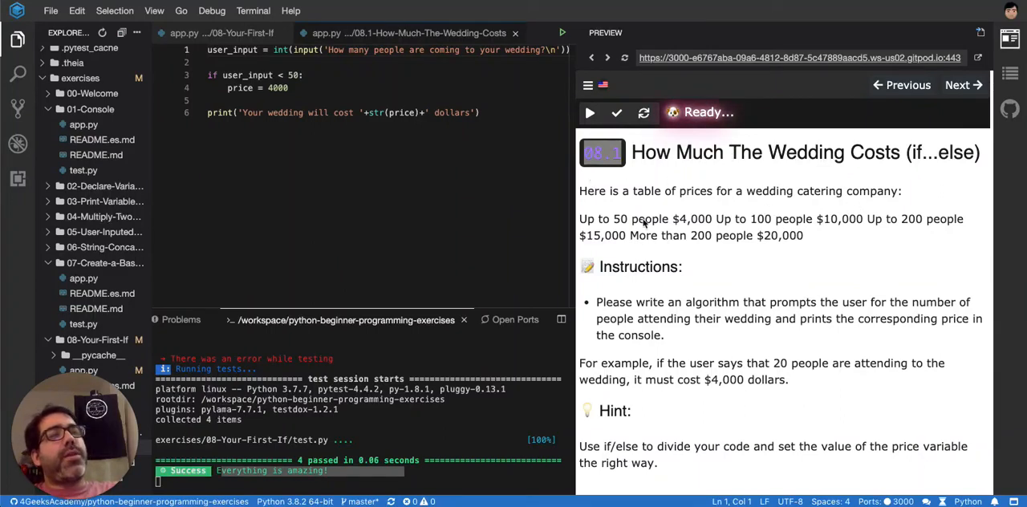
mouse_move(714, 244)
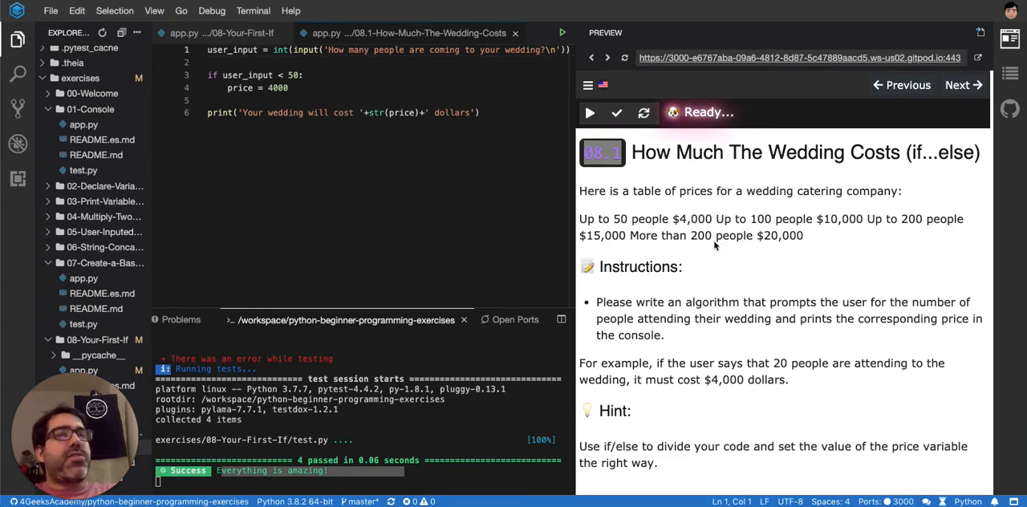
mouse_move(704, 242)
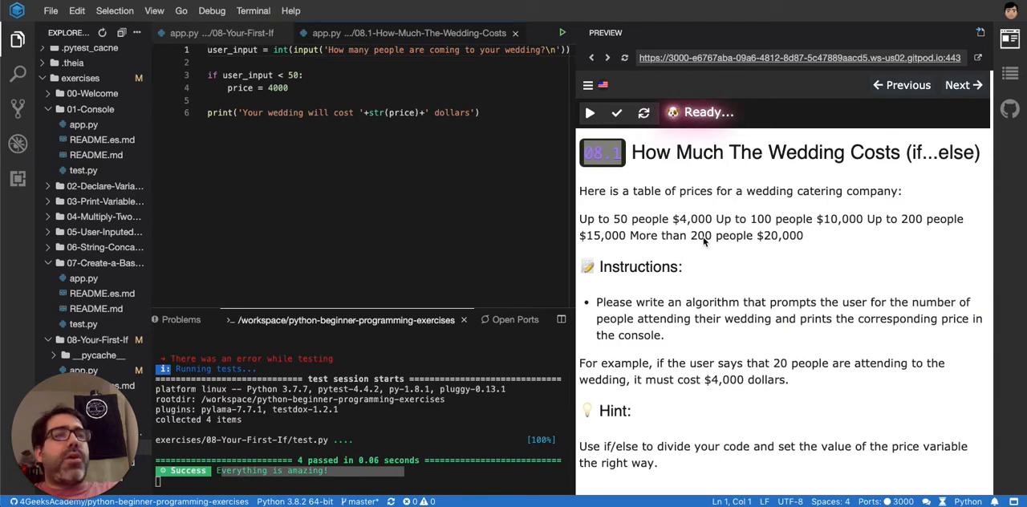
mouse_move(632, 227)
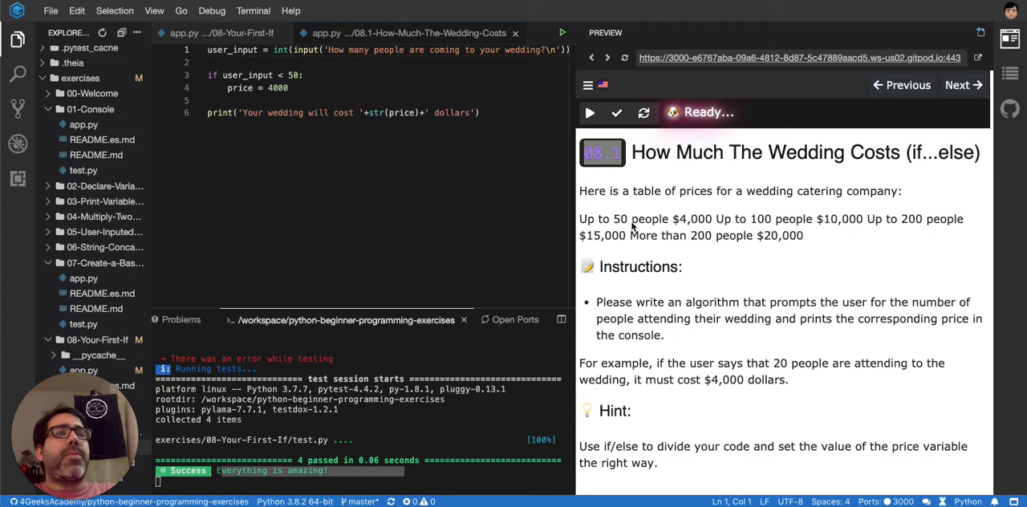
mouse_move(714, 235)
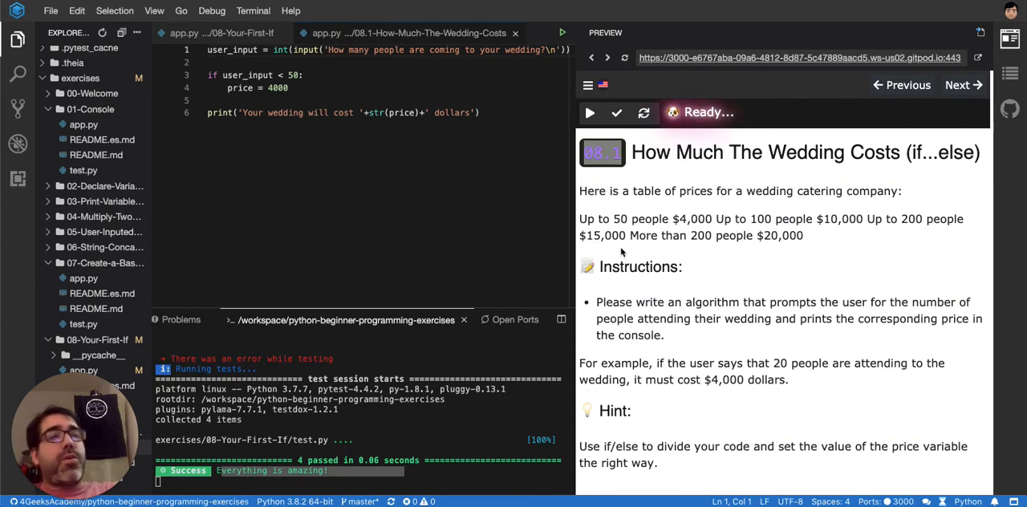
mouse_move(759, 227)
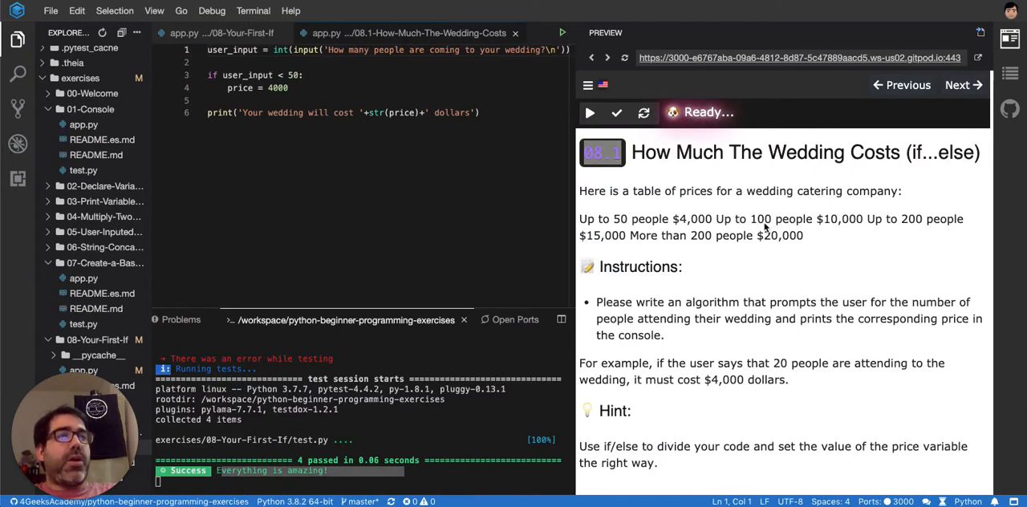
mouse_move(848, 226)
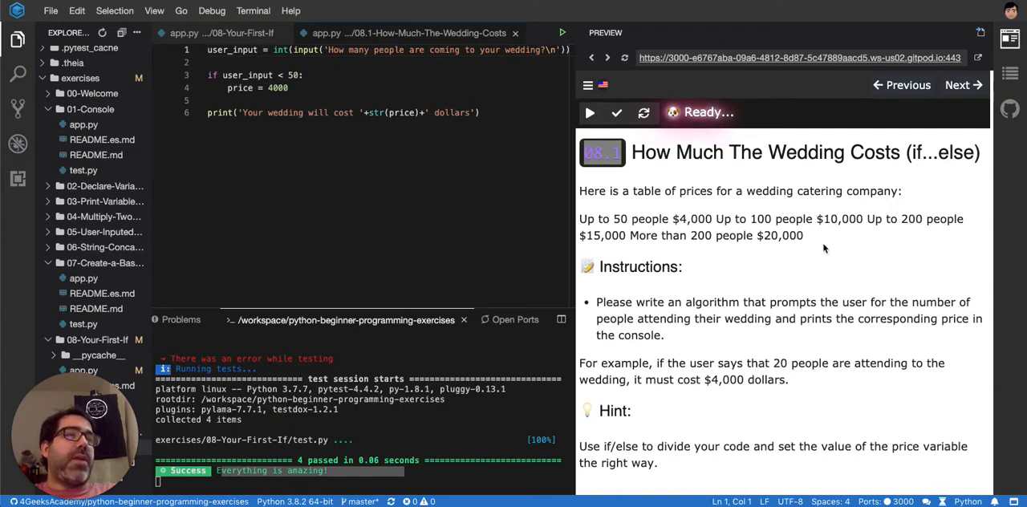
mouse_move(607, 246)
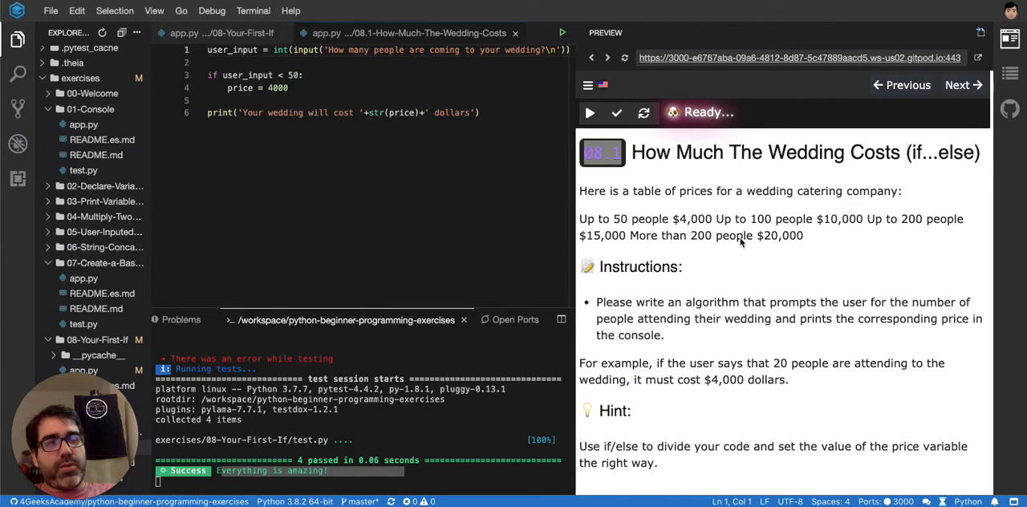
mouse_move(777, 243)
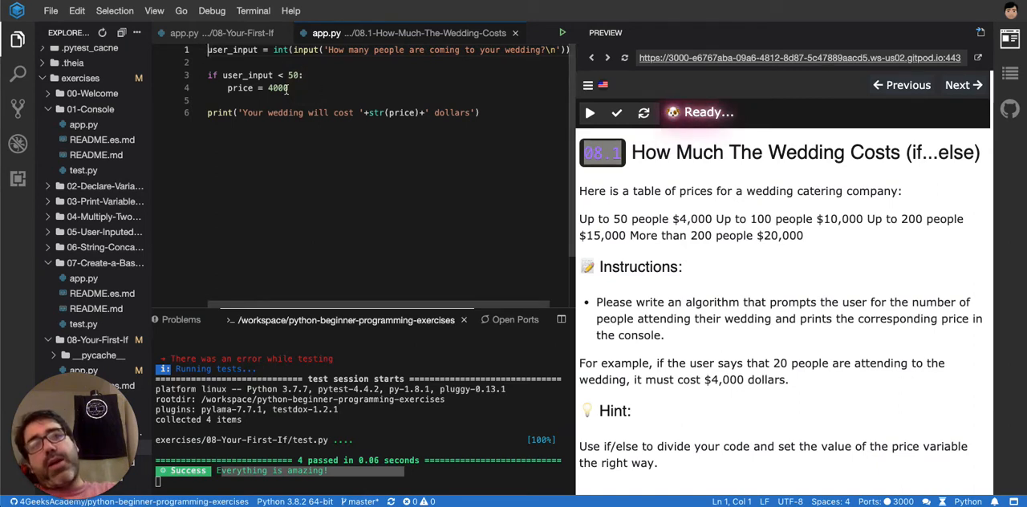
mouse_move(320, 219)
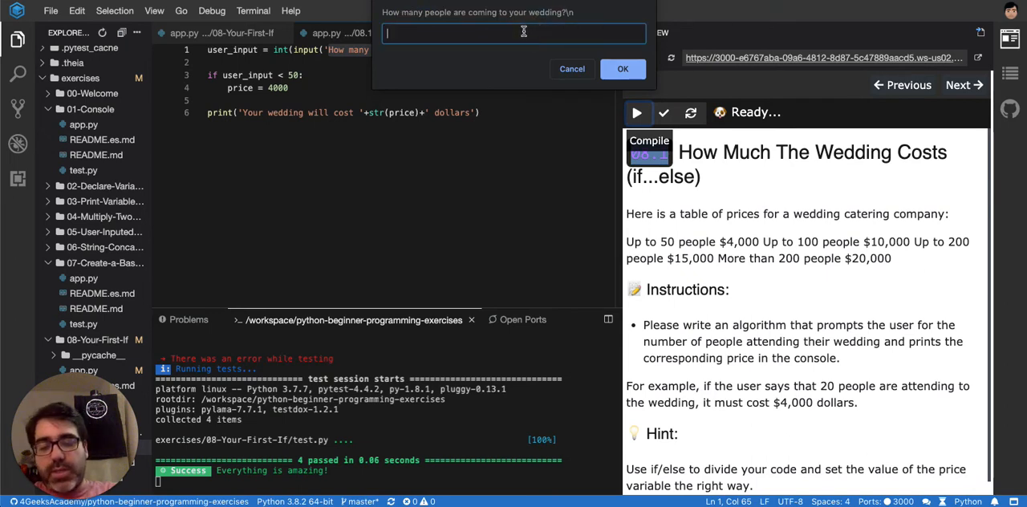
Run the starter code with 300 guests, triggering a NameError since price is undefined
type("300")
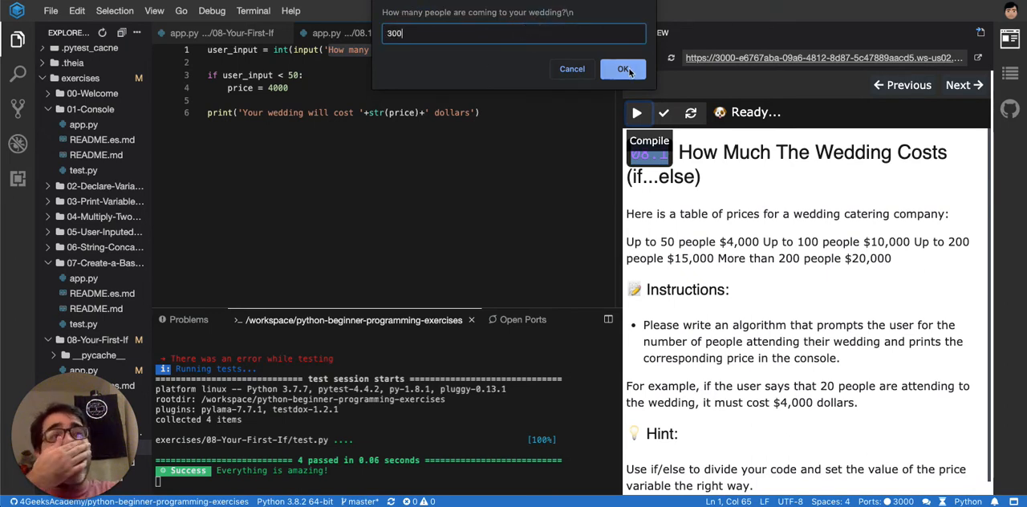
left_click(620, 69)
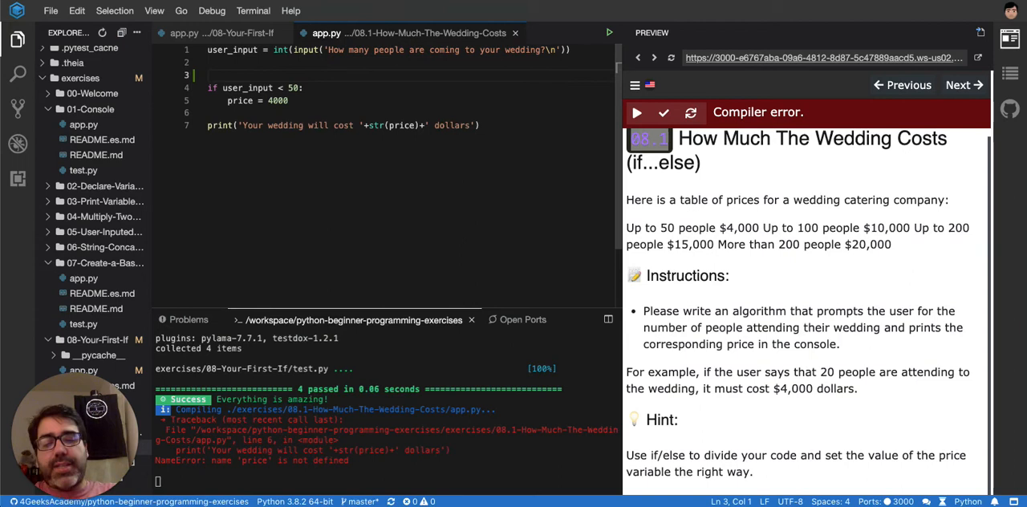
Declare price = 20000 on a new line above the if statement and save app.py
type("price =")
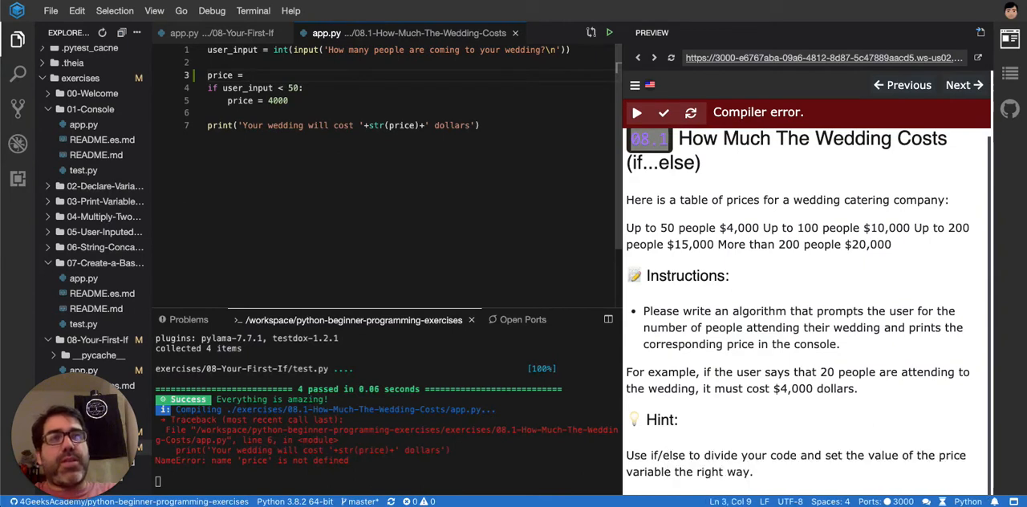
type("20")
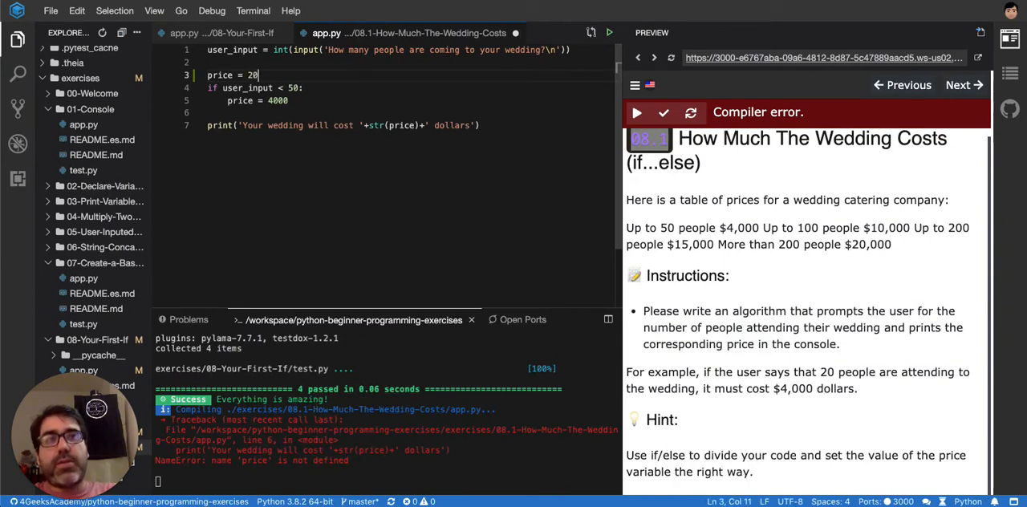
type("000")
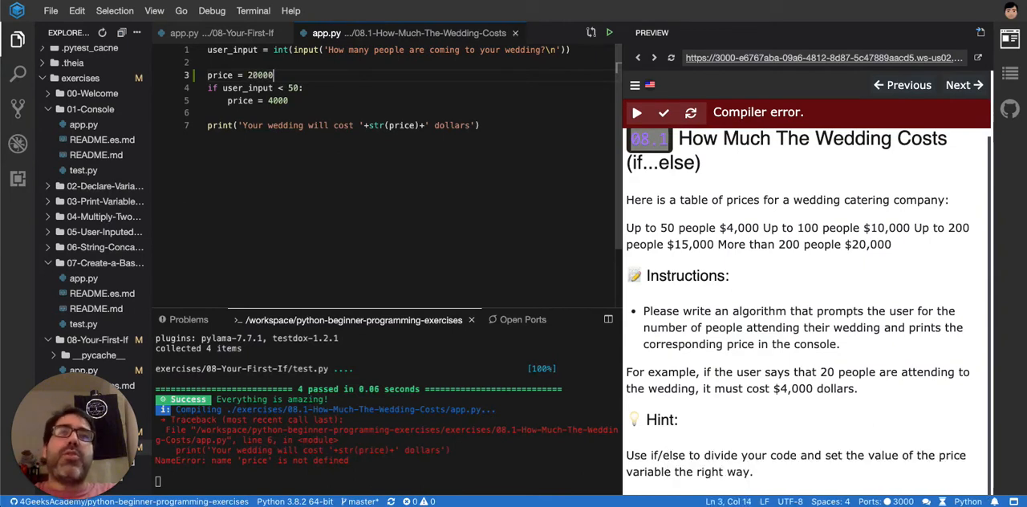
key("Backspace")
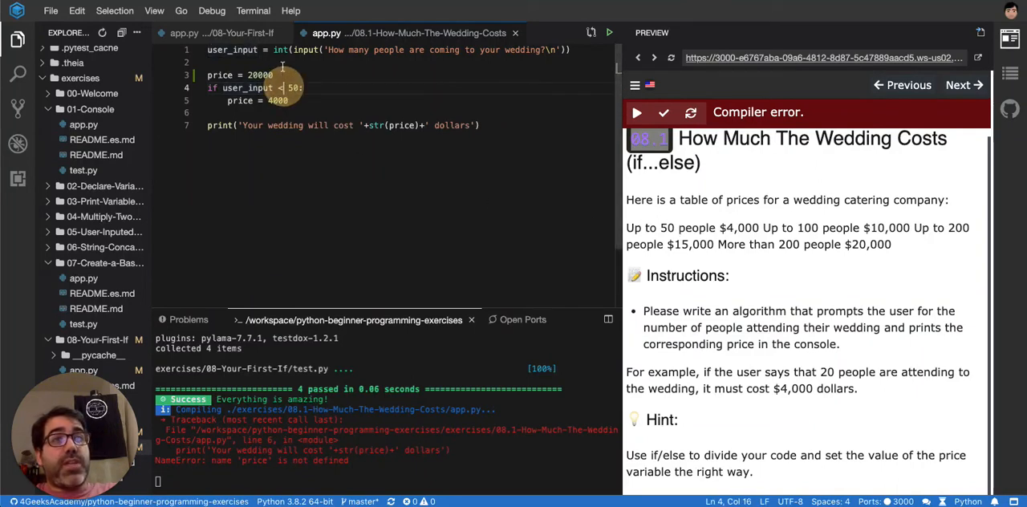
Write if/elif branches checking user_input <= 50, 100 and 200, each setting price 4000
type("=")
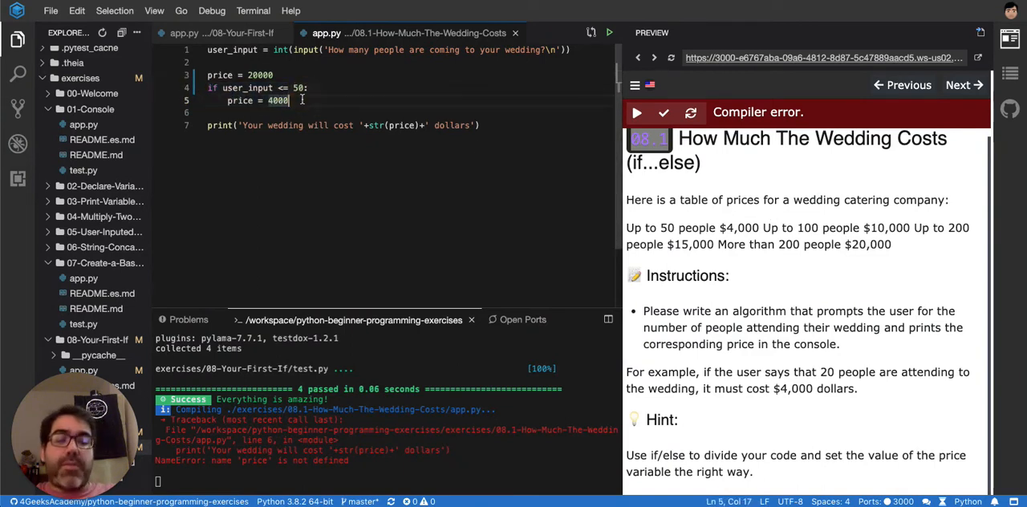
type("if user_input <= 50:")
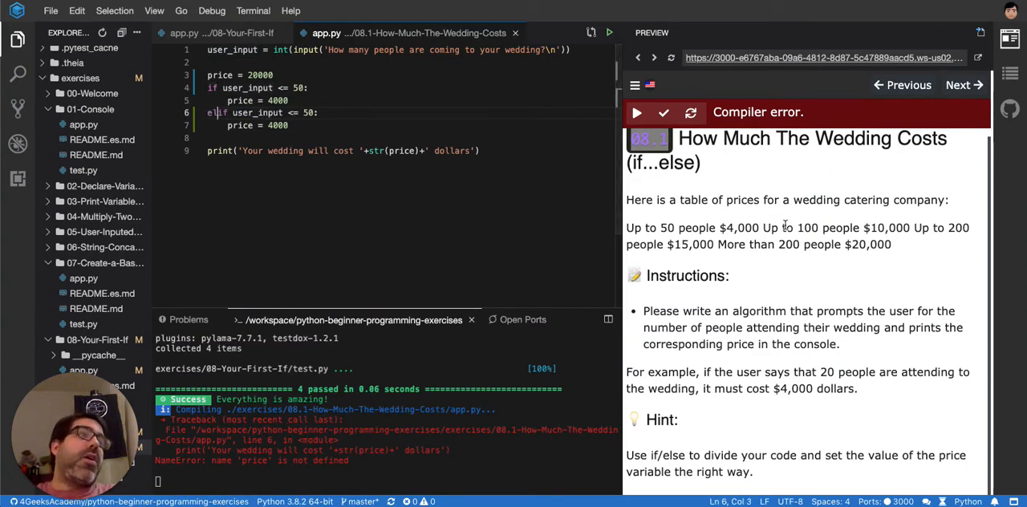
mouse_move(448, 203)
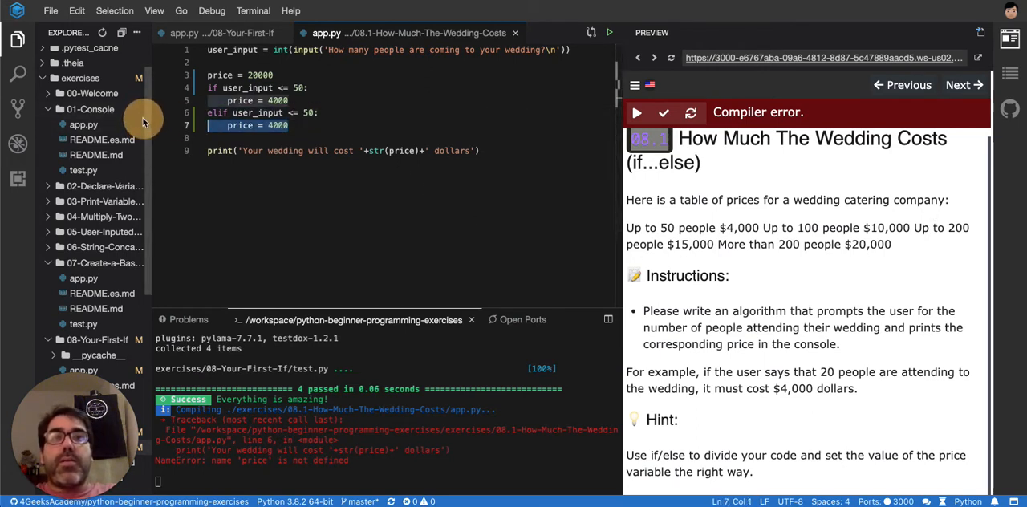
type("10")
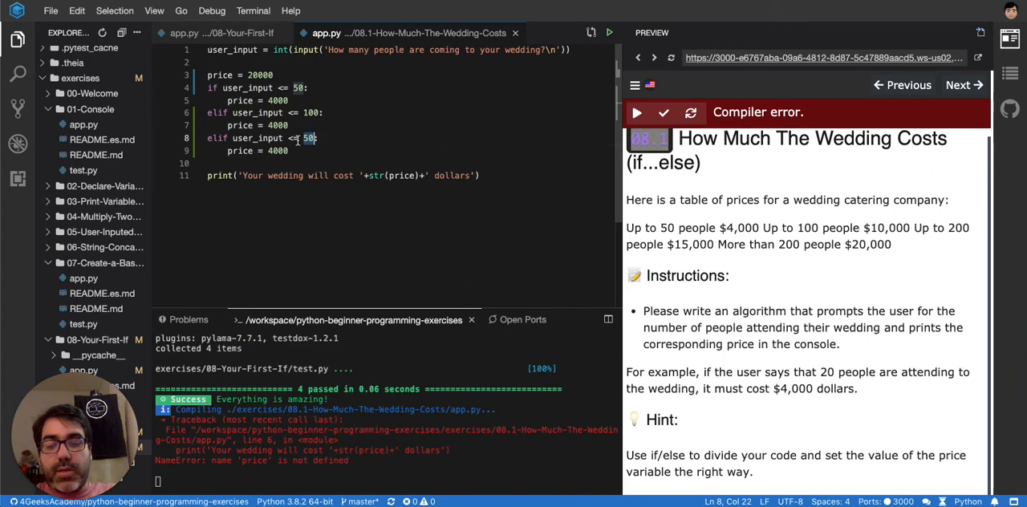
type("20")
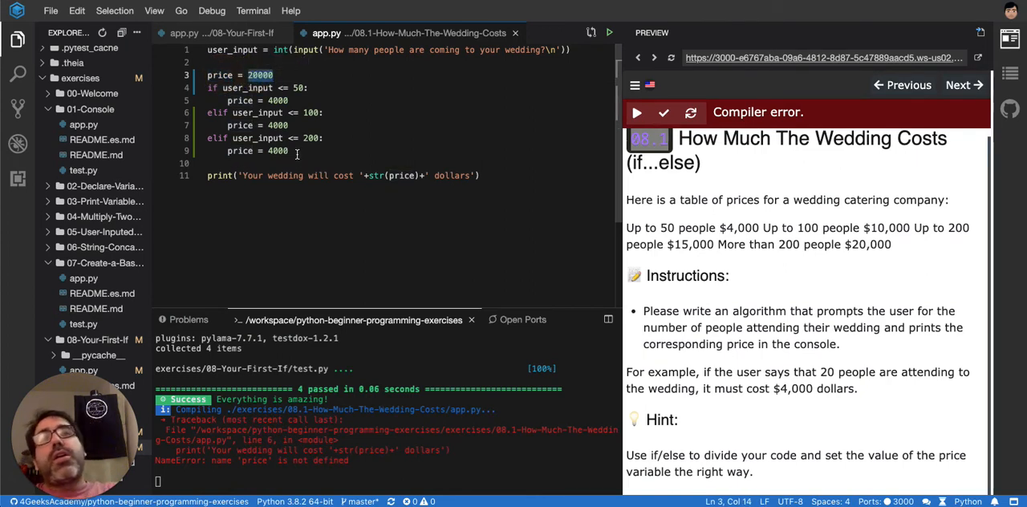
mouse_move(784, 240)
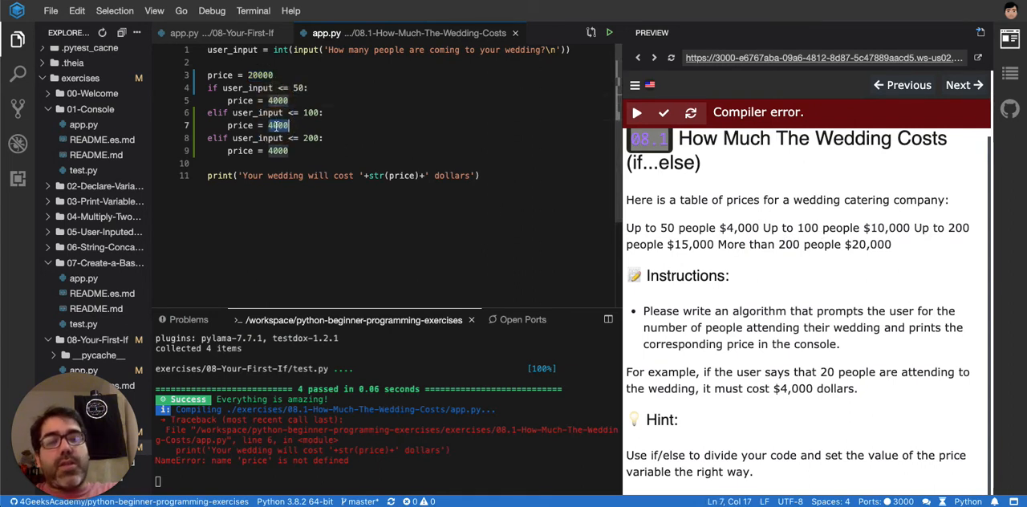
Change the branch prices to 10000 for up to 100 guests and 15000 for up to 200
type("10000")
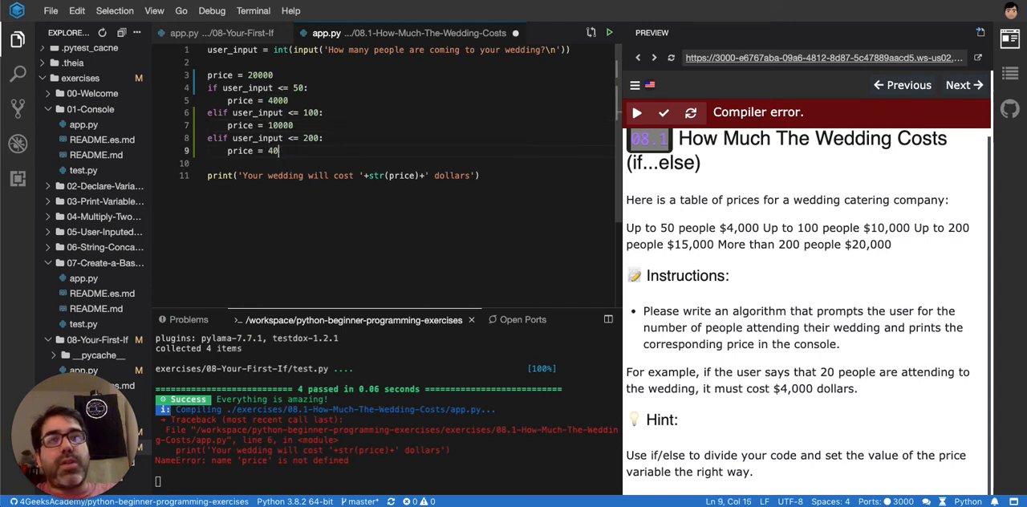
type("15000")
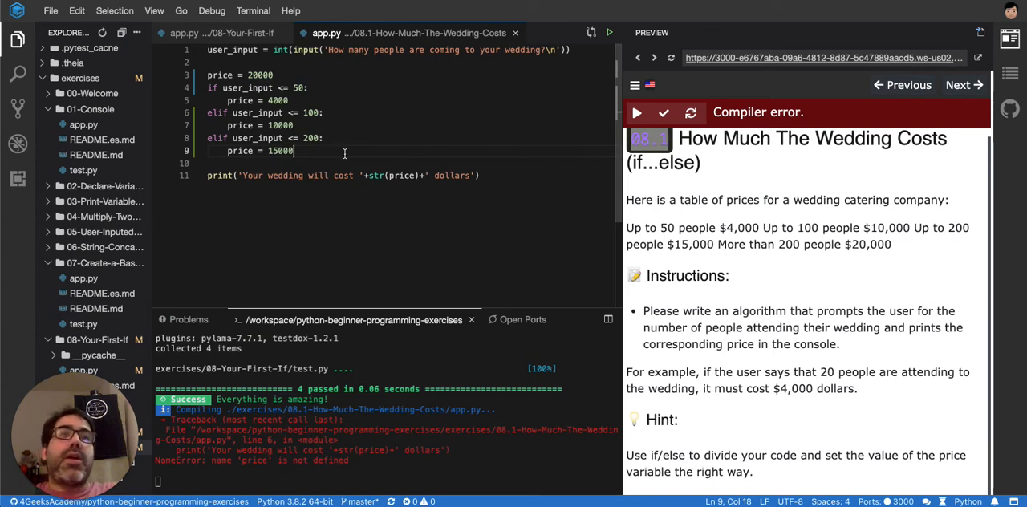
Run the program with 51 guests printing 10000, then run it again printing 20000
left_click(636, 112)
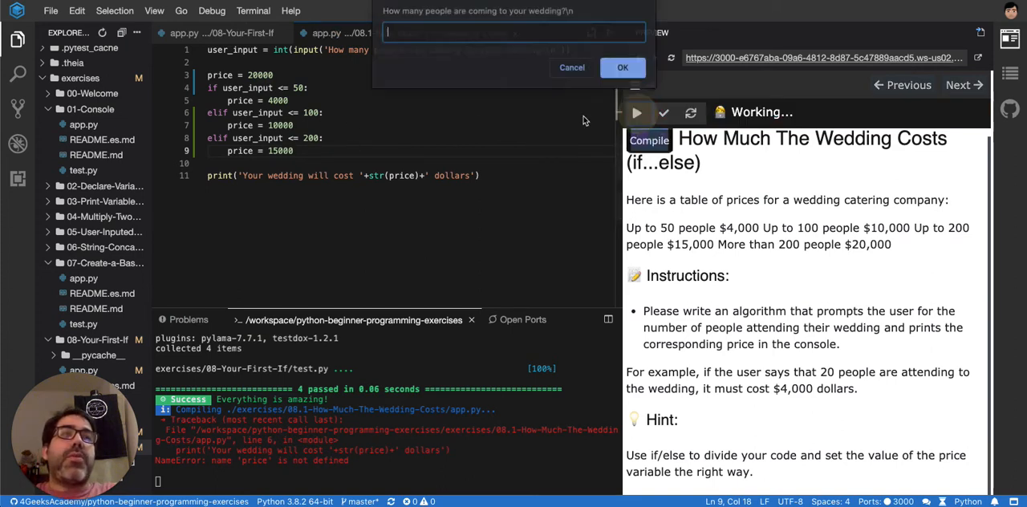
left_click(446, 37)
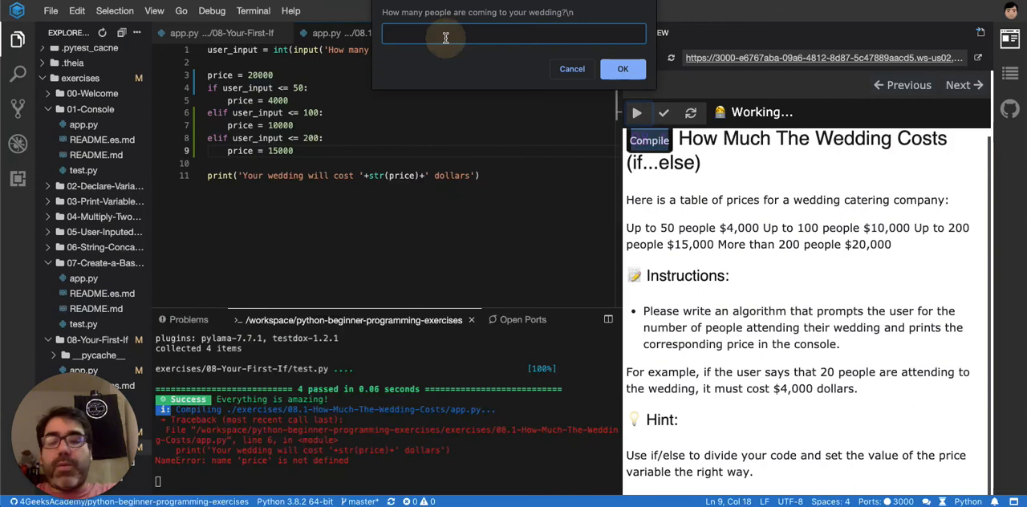
type("51")
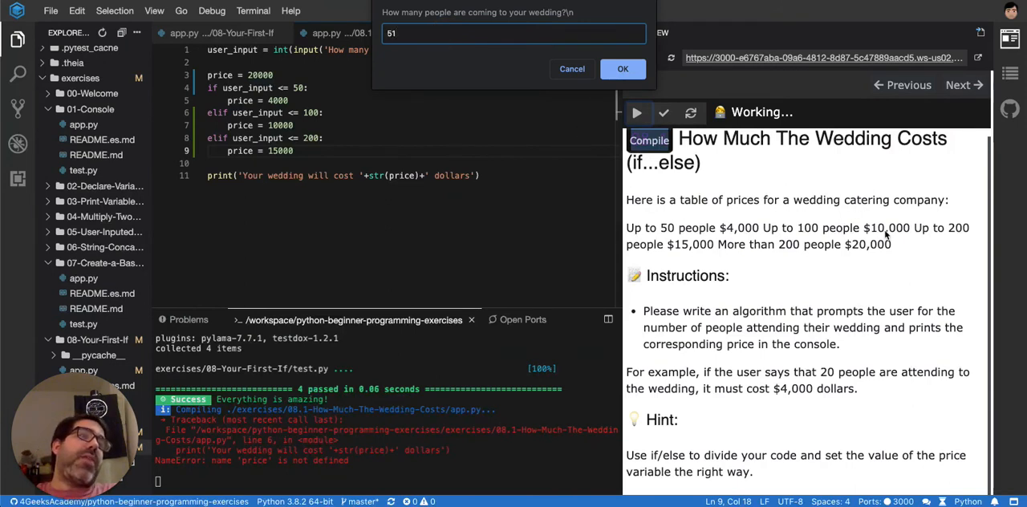
left_click(623, 68)
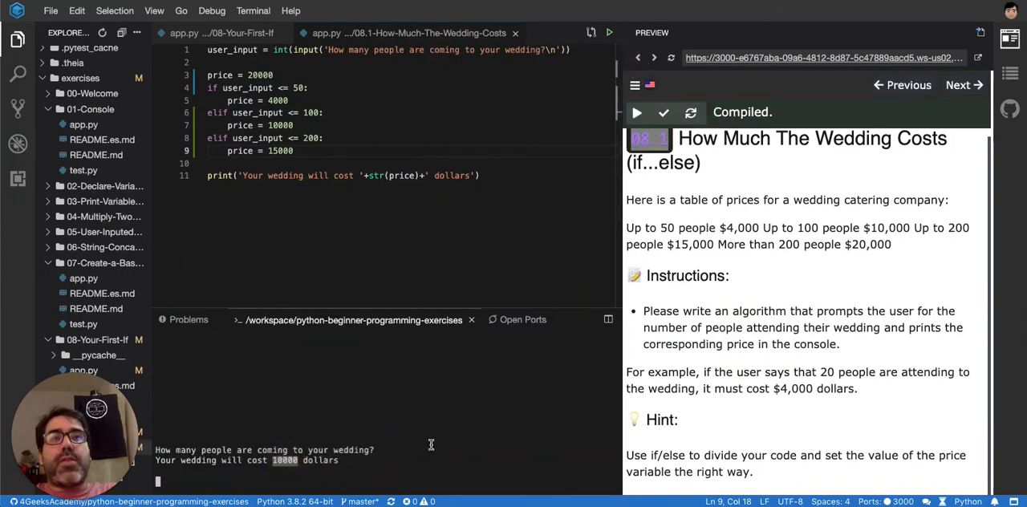
mouse_move(828, 281)
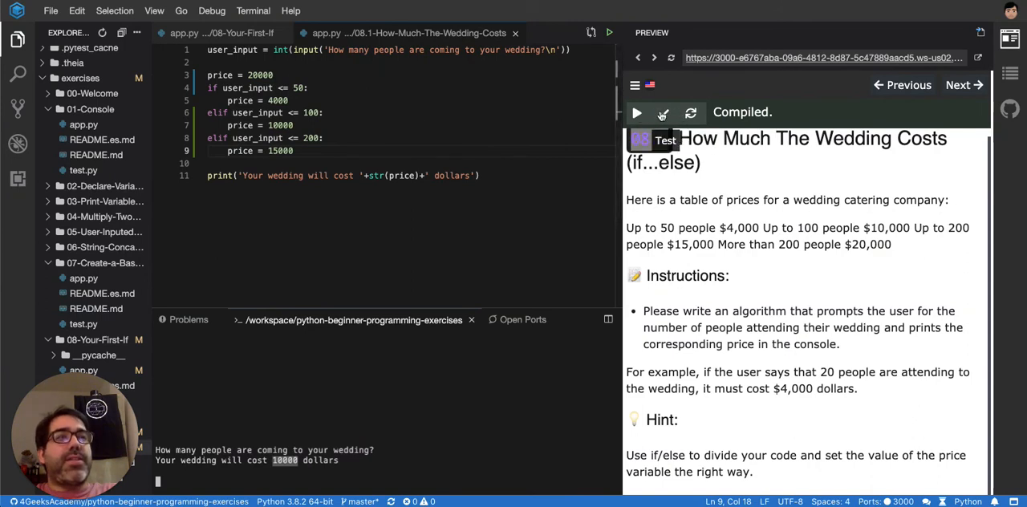
left_click(636, 113)
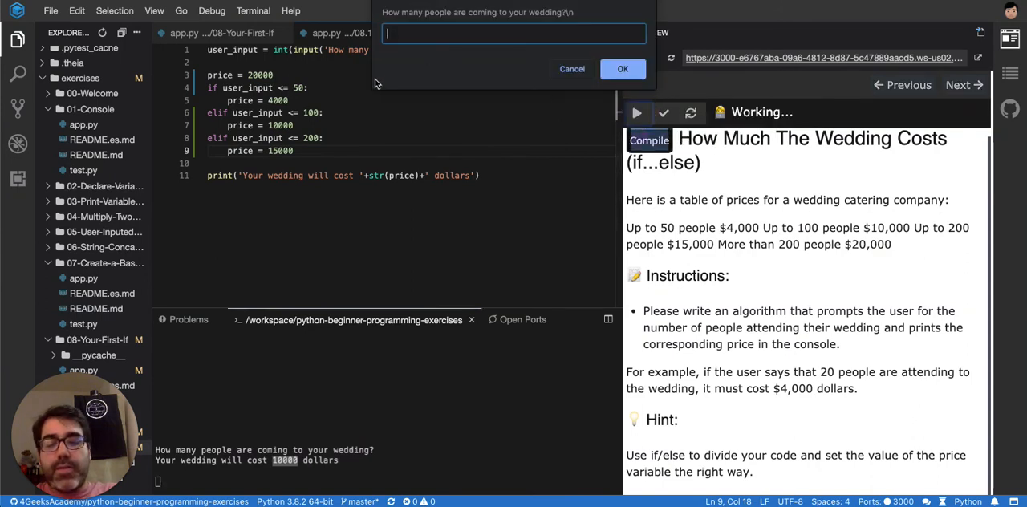
left_click(622, 68)
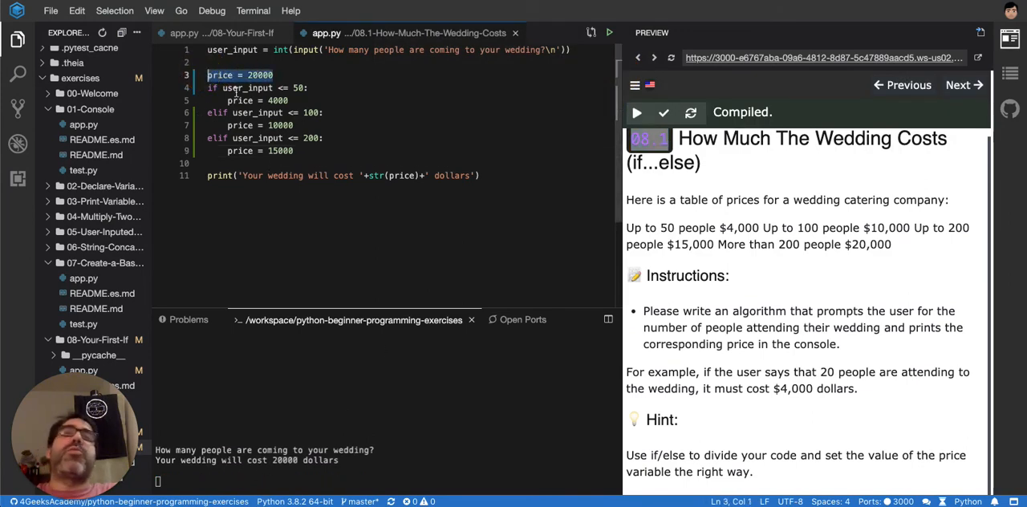
mouse_move(260, 138)
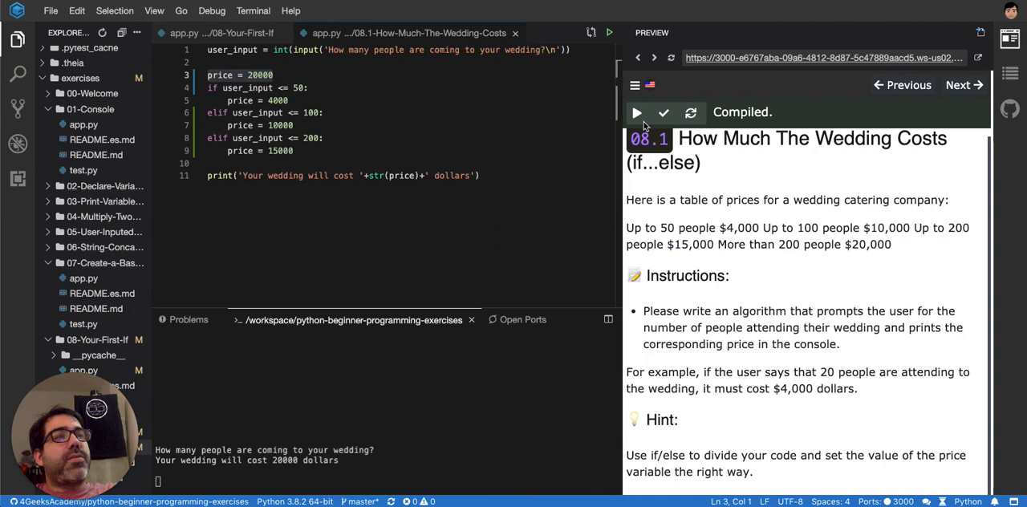
Run the exercise tests, answering 34 guests, so all four tests pass
left_click(636, 113)
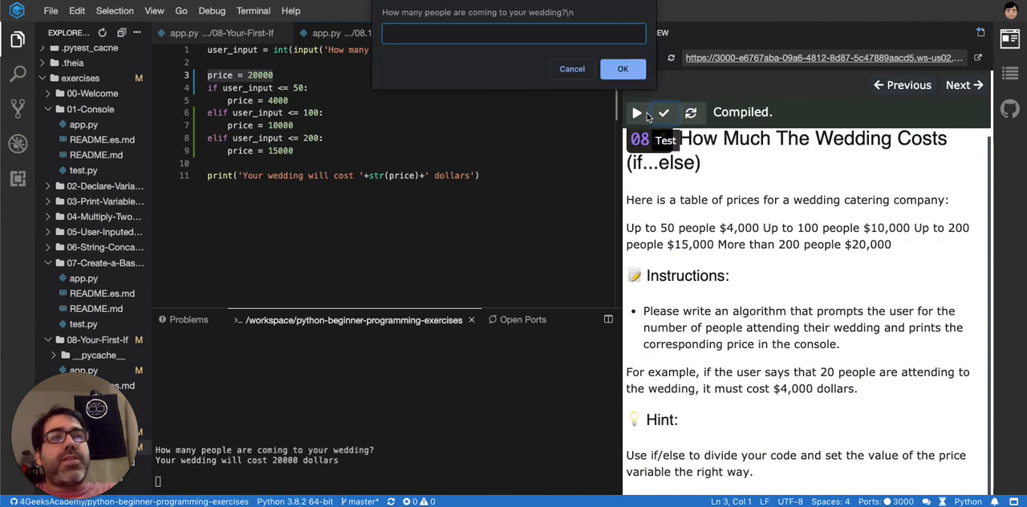
type("34")
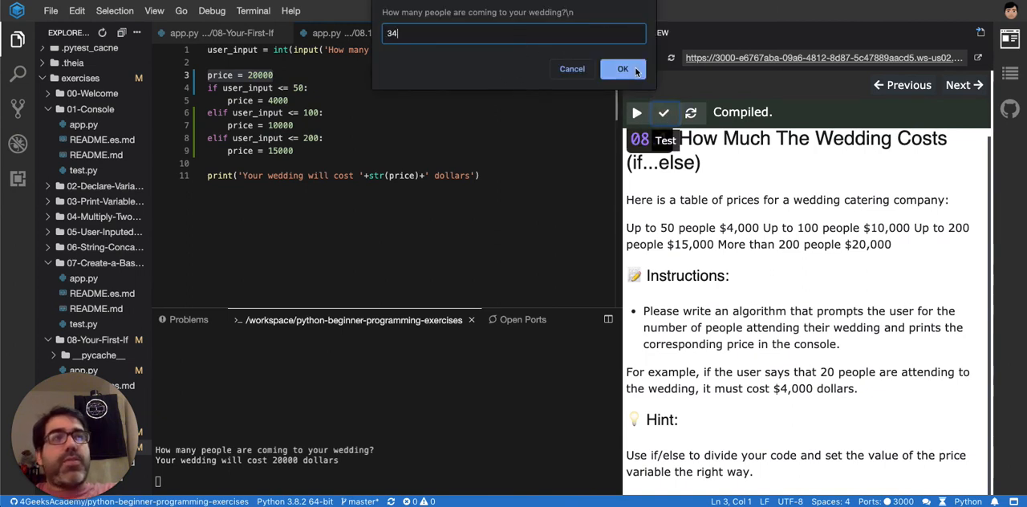
left_click(623, 69)
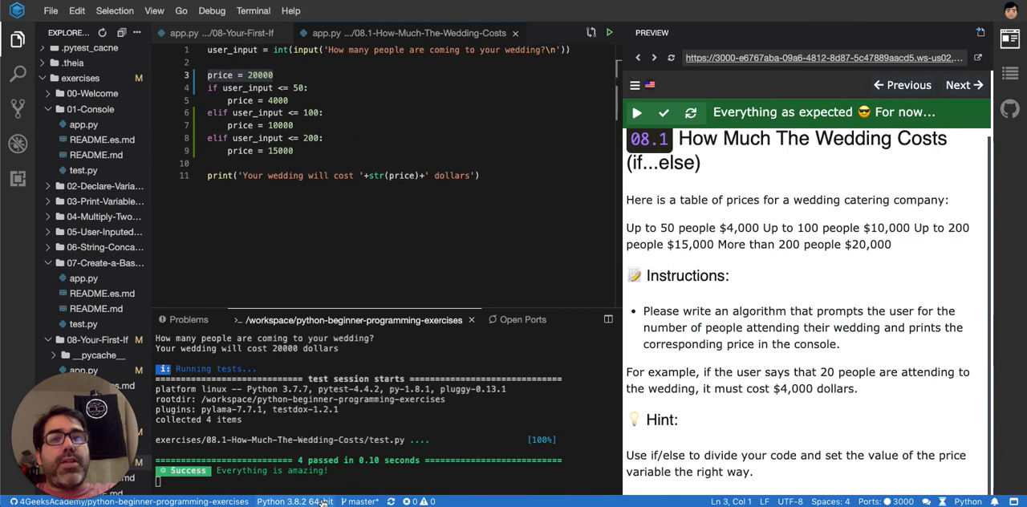